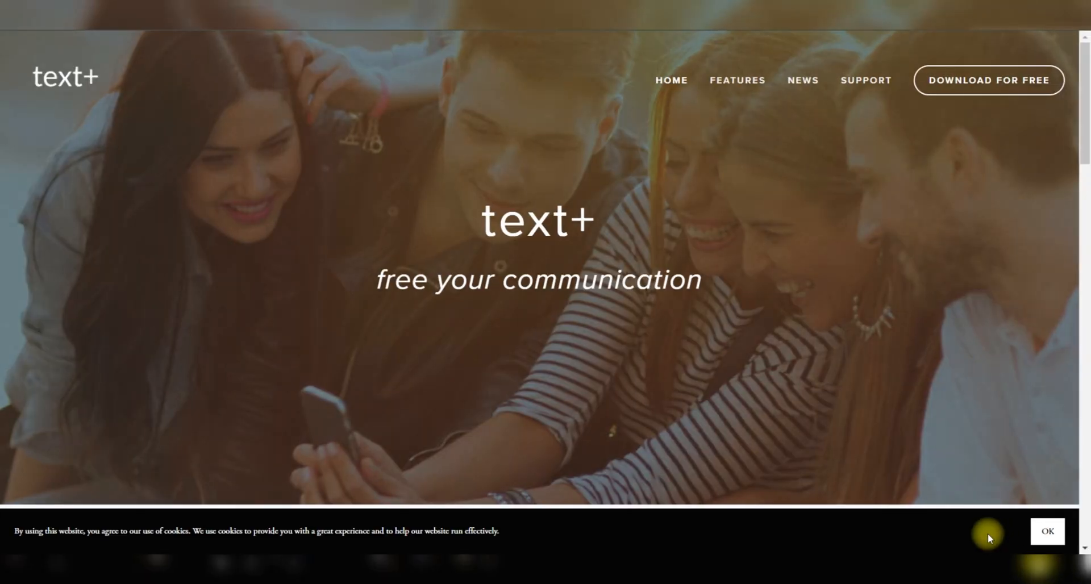
mouse_move(63, 79)
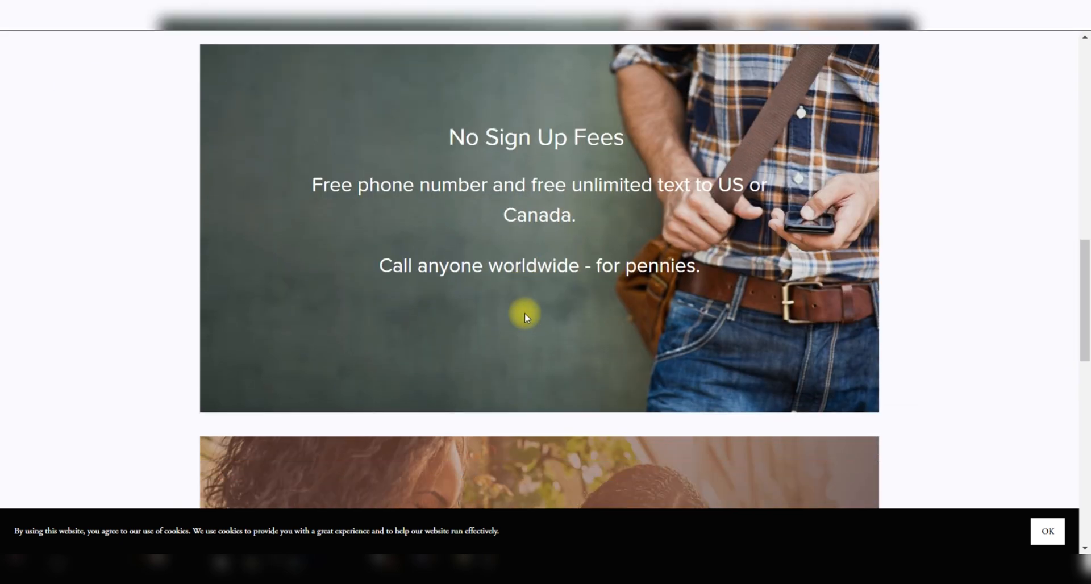
scroll(down, 3)
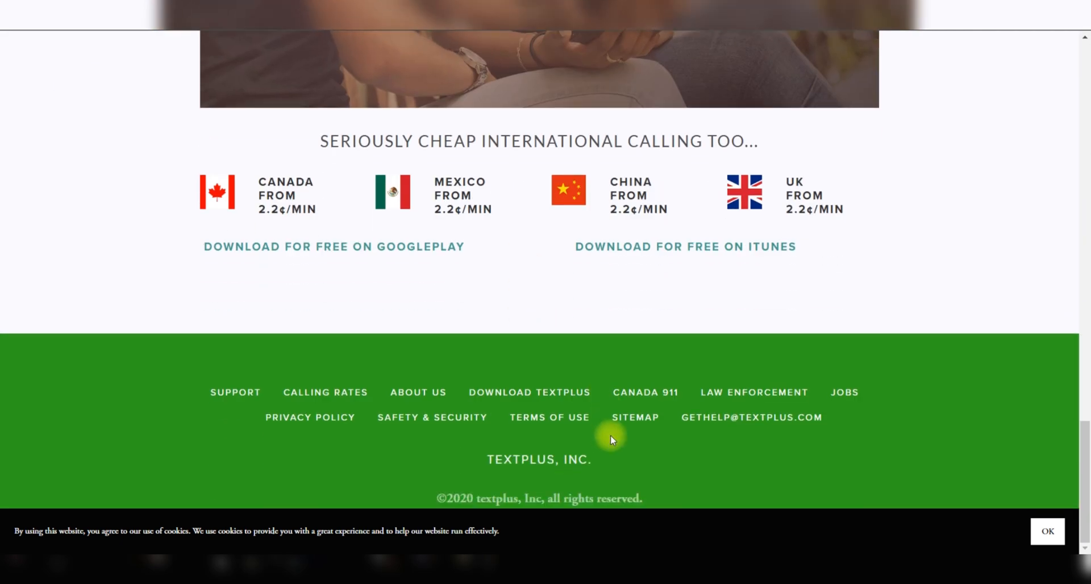
scroll(up, 3)
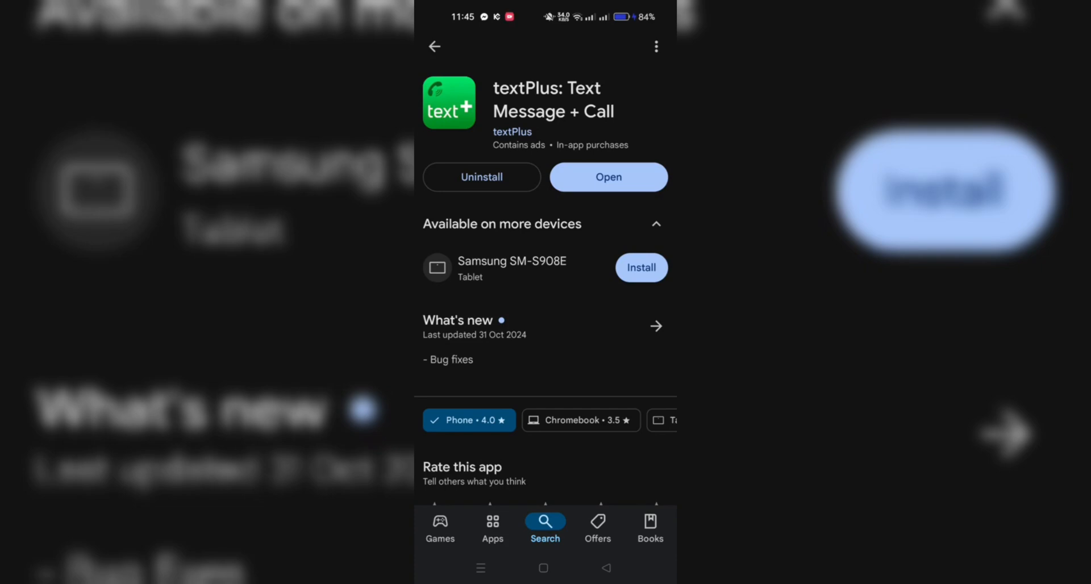
click(607, 176)
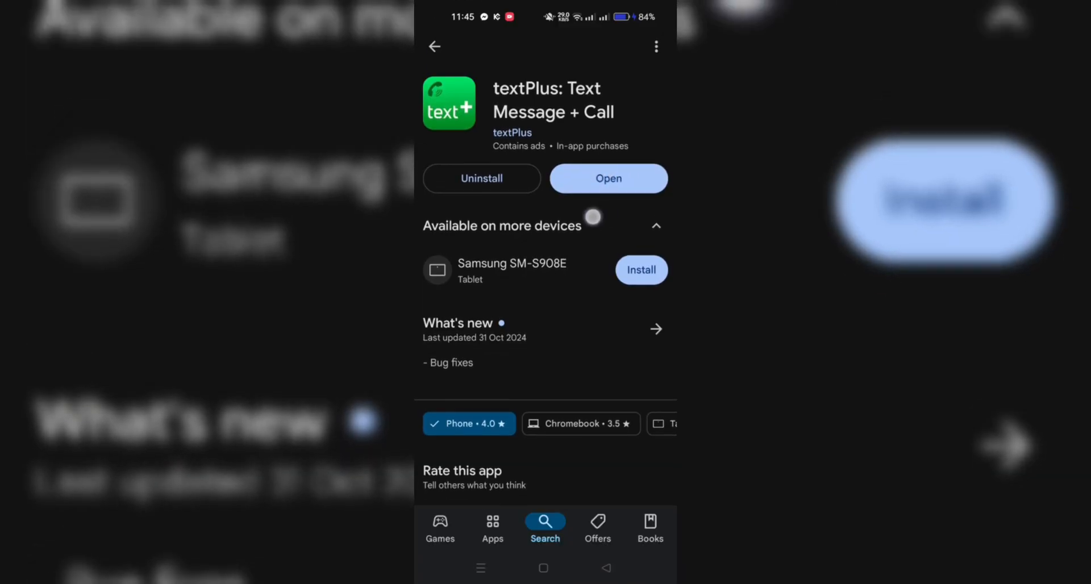
scroll(down, 3)
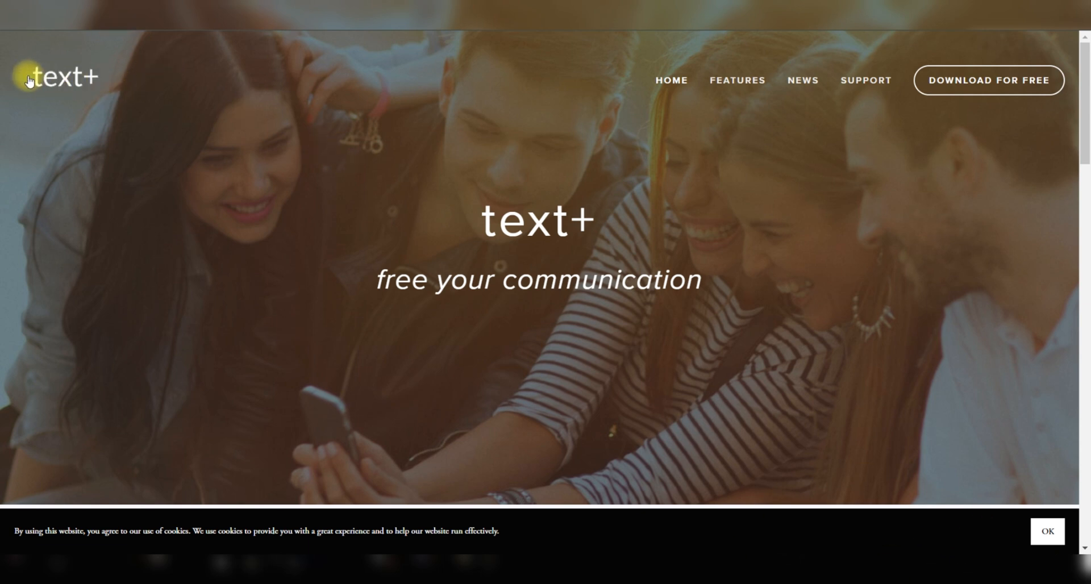
scroll(down, 3)
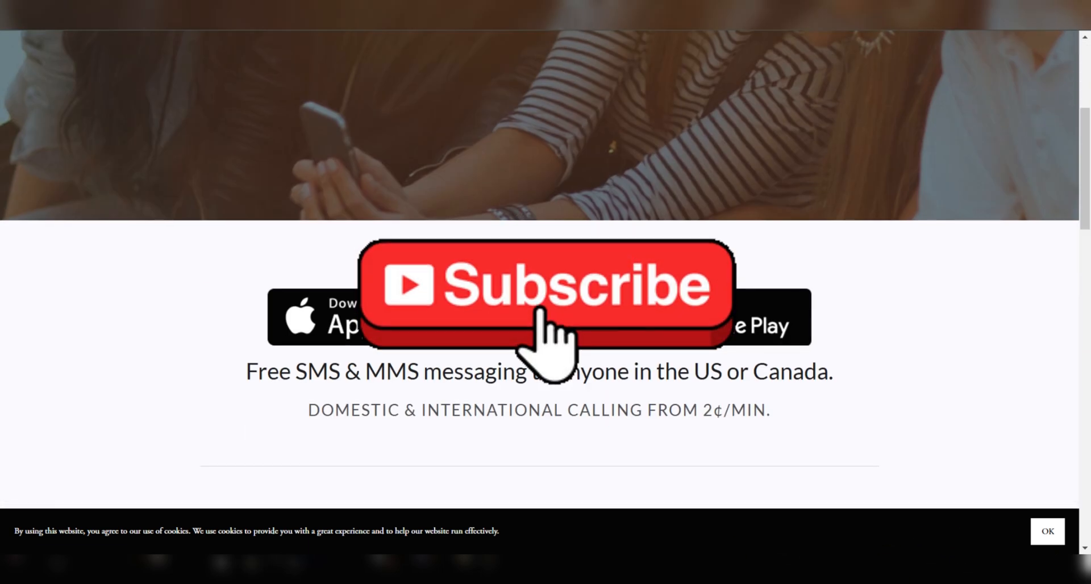
scroll(down, 3)
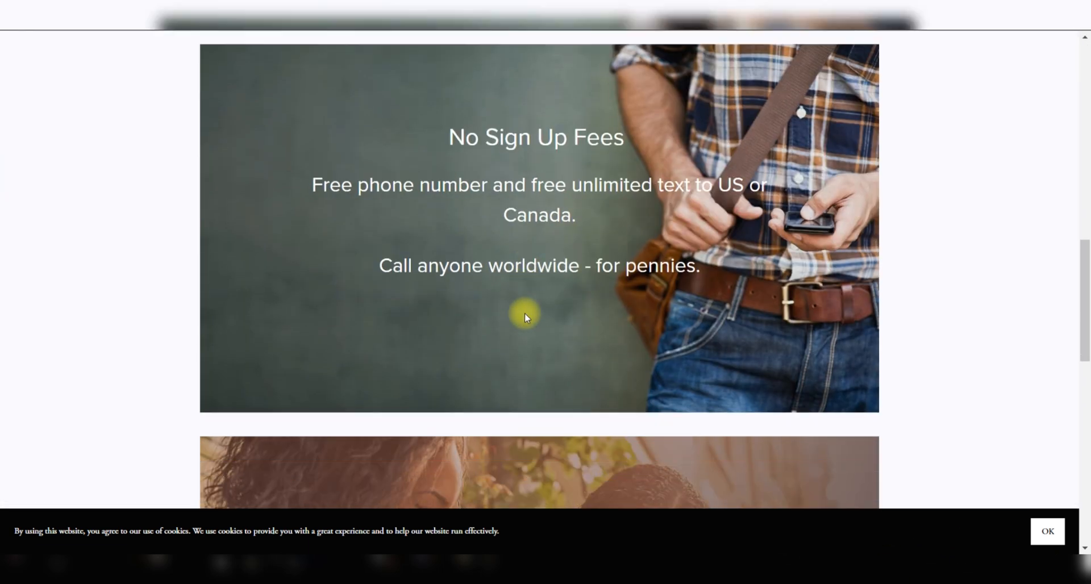
scroll(down, 3)
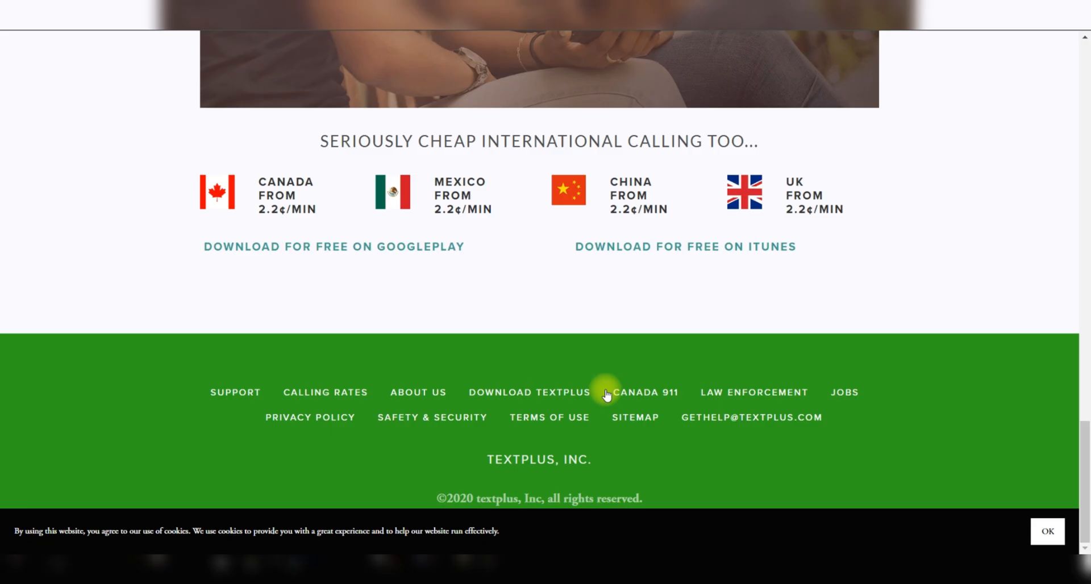